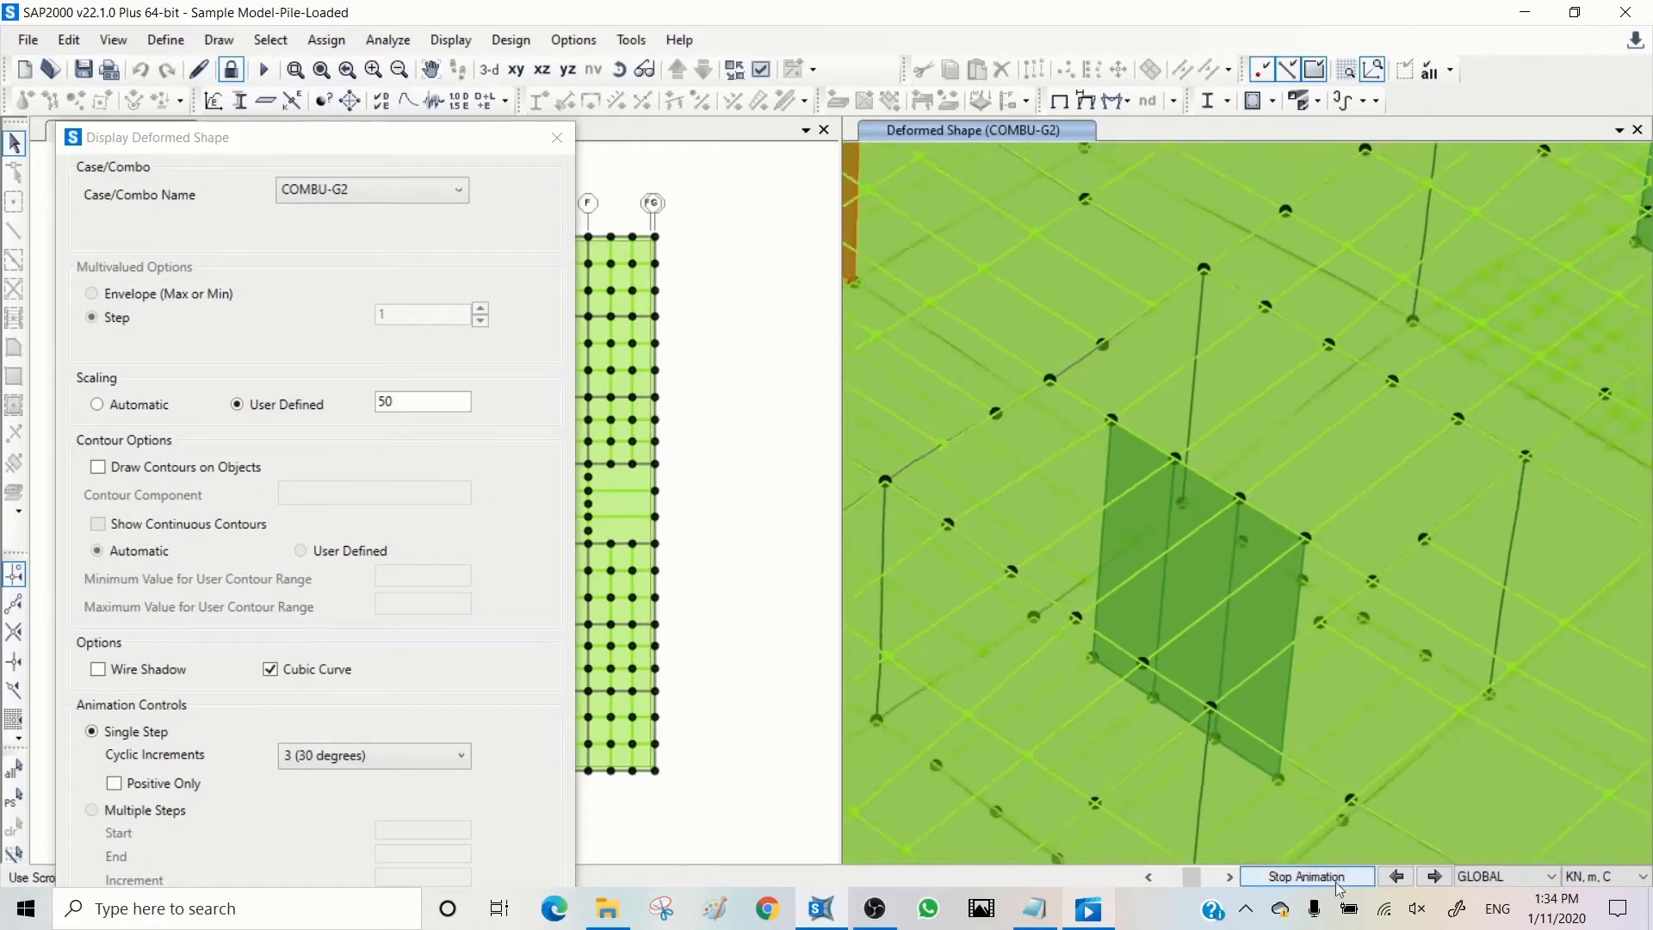
Stop the COMBU-G2 deformed-shape animation from the status bar.
left_click(1306, 877)
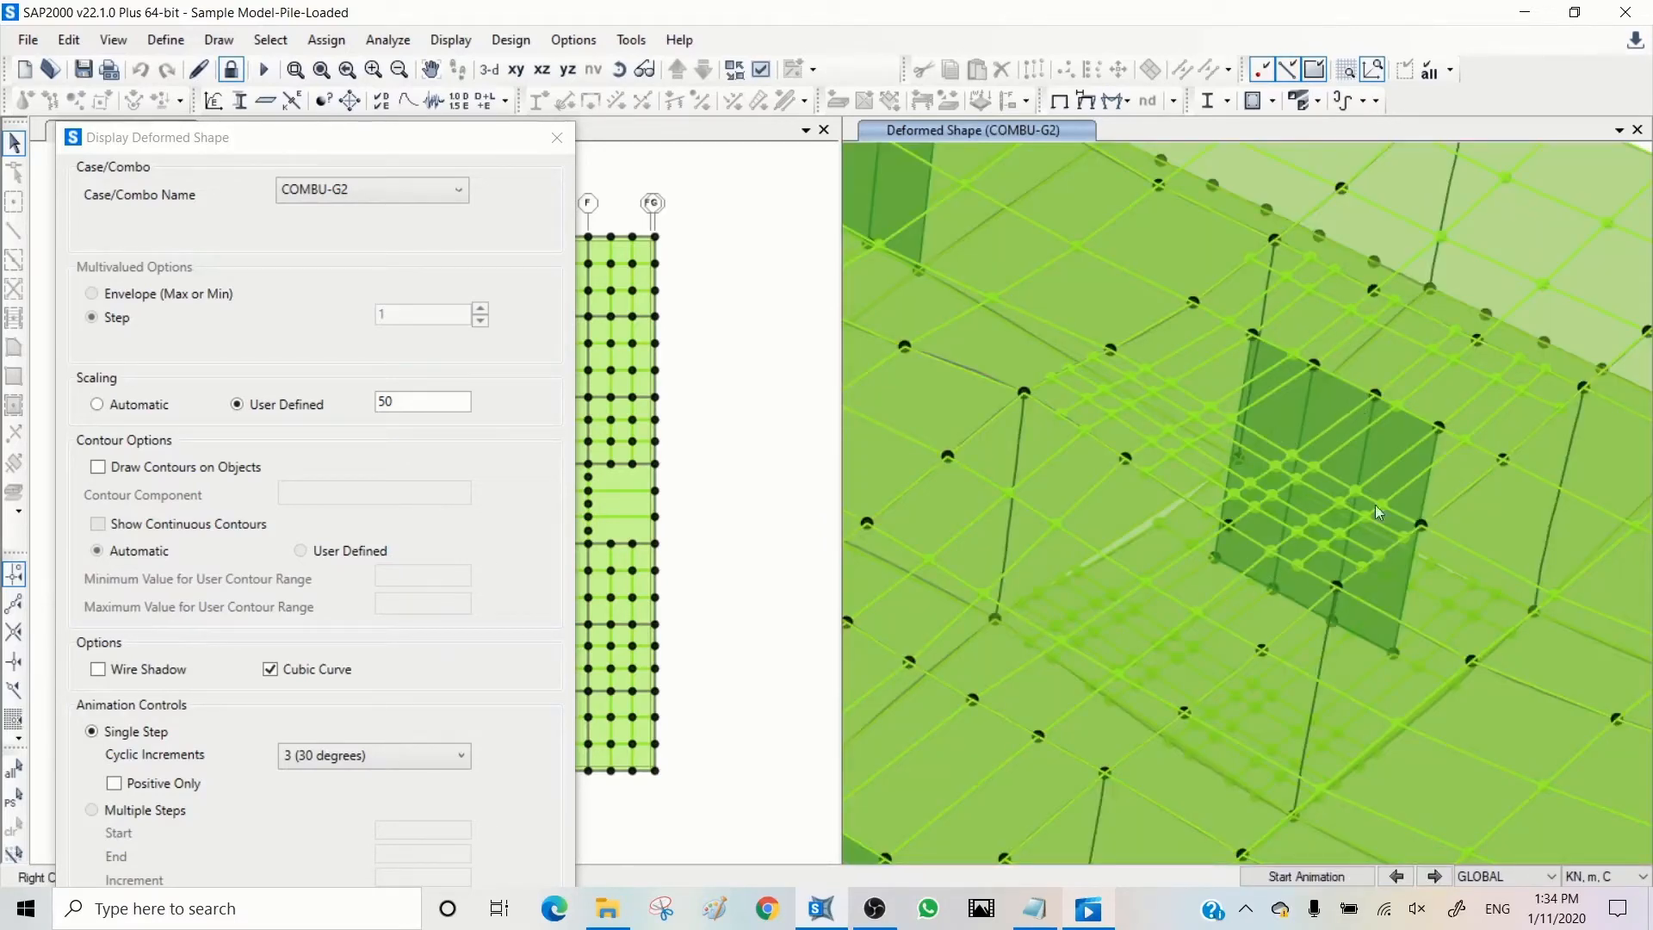
mouse_move(1201, 527)
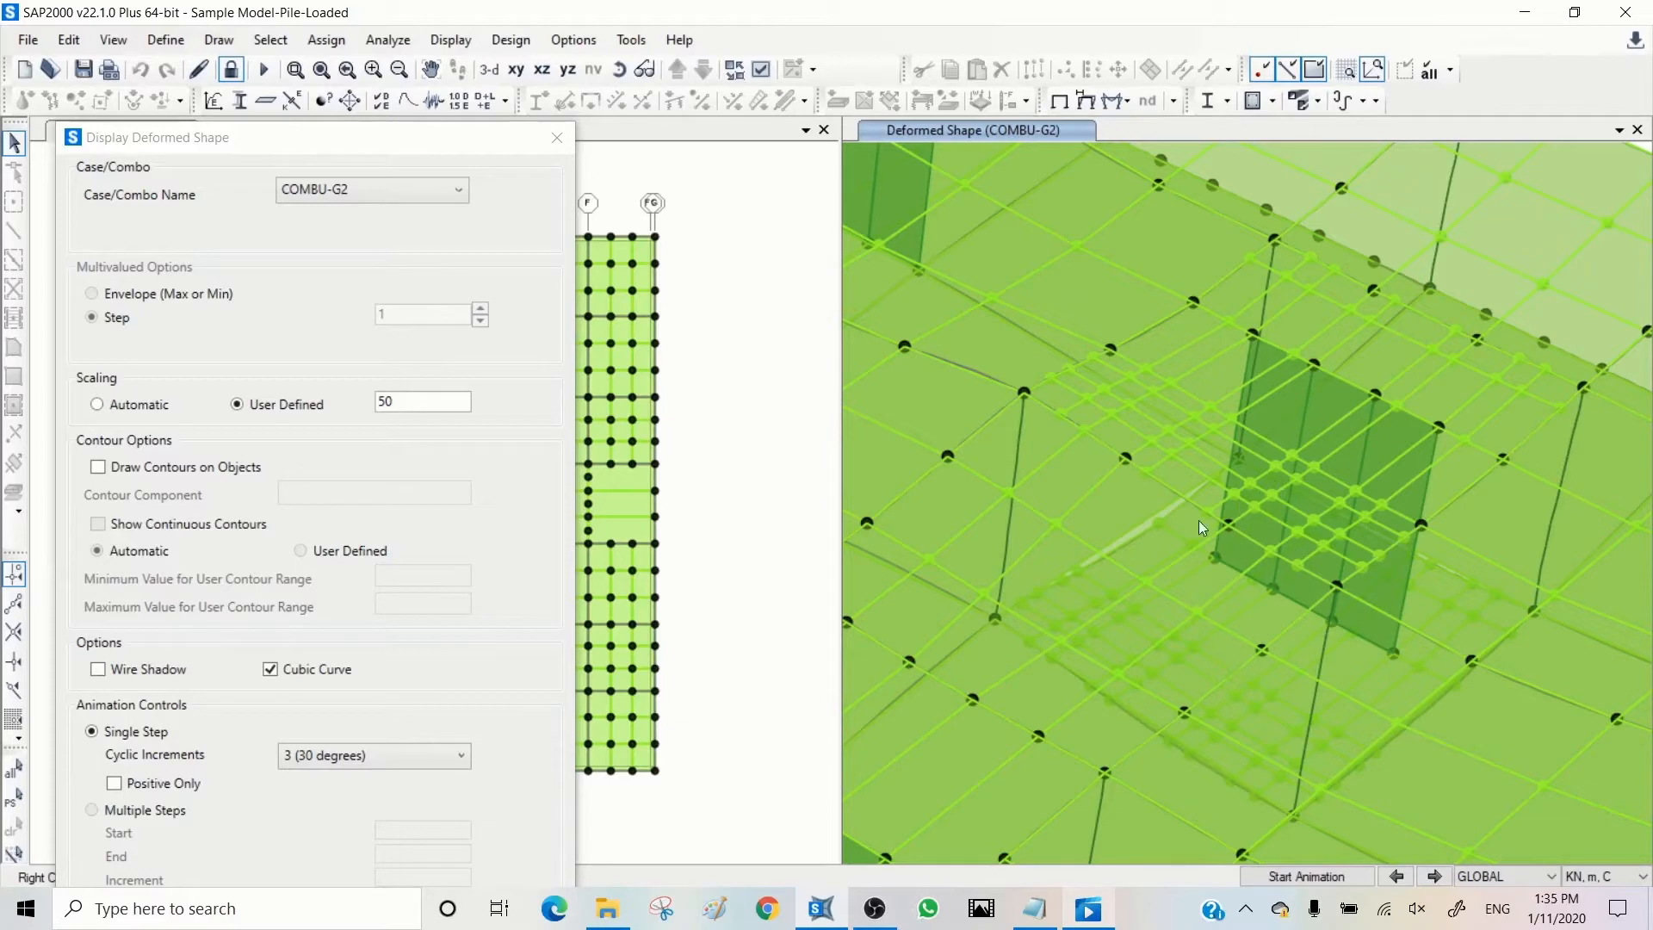
mouse_move(1010, 525)
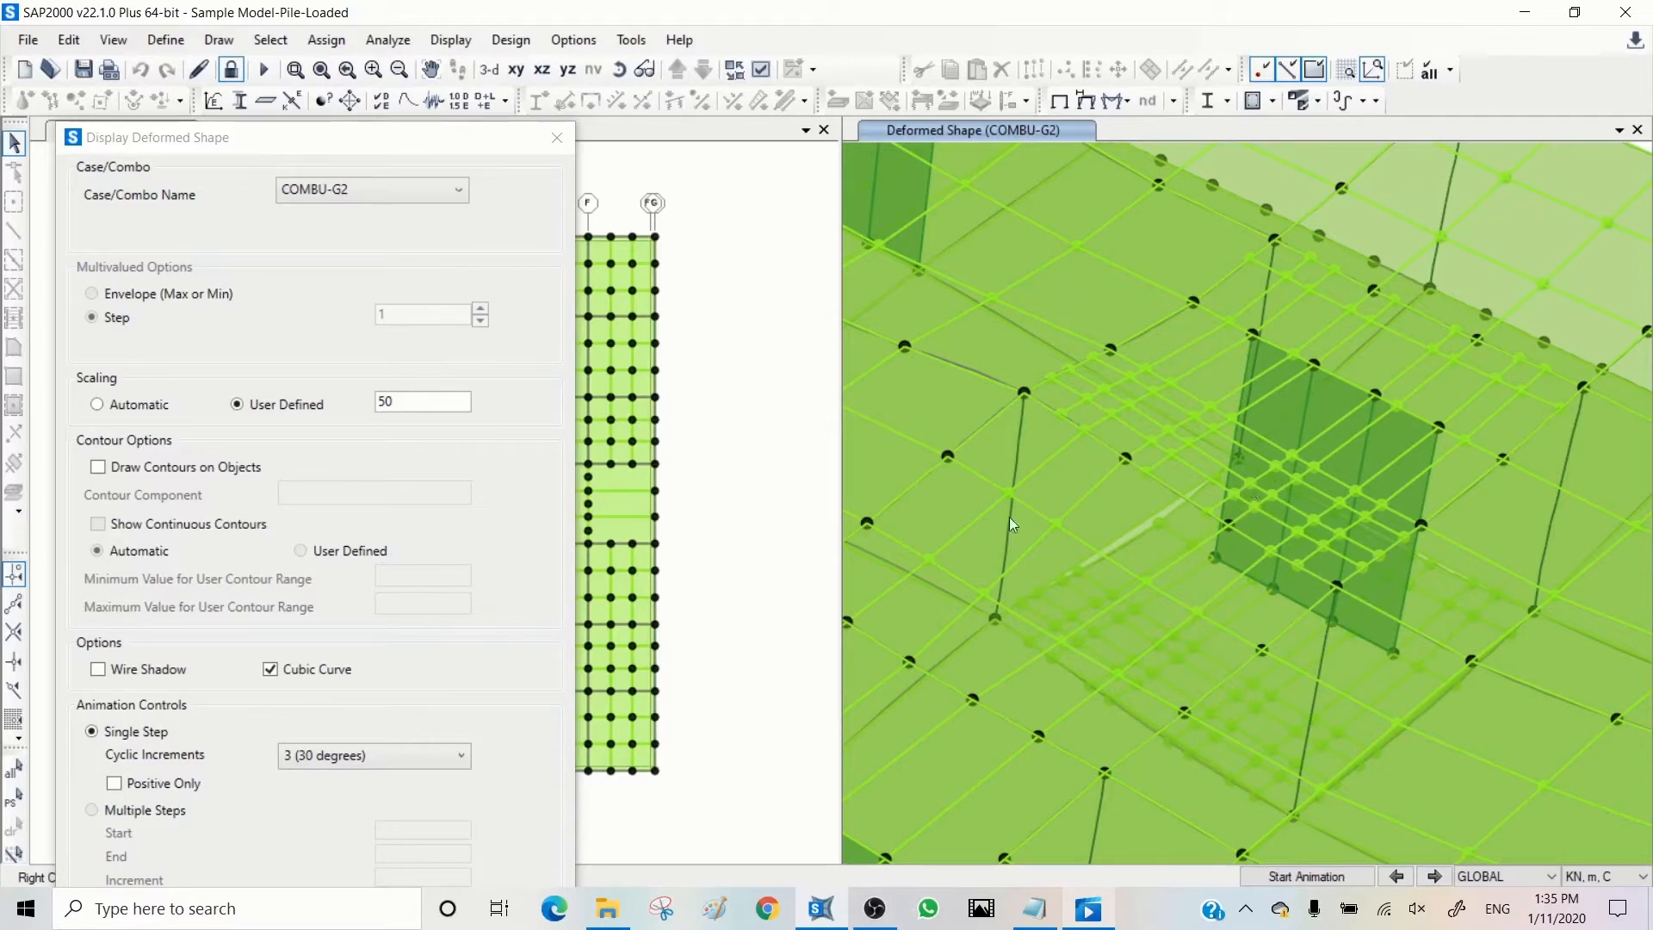
mouse_move(949, 465)
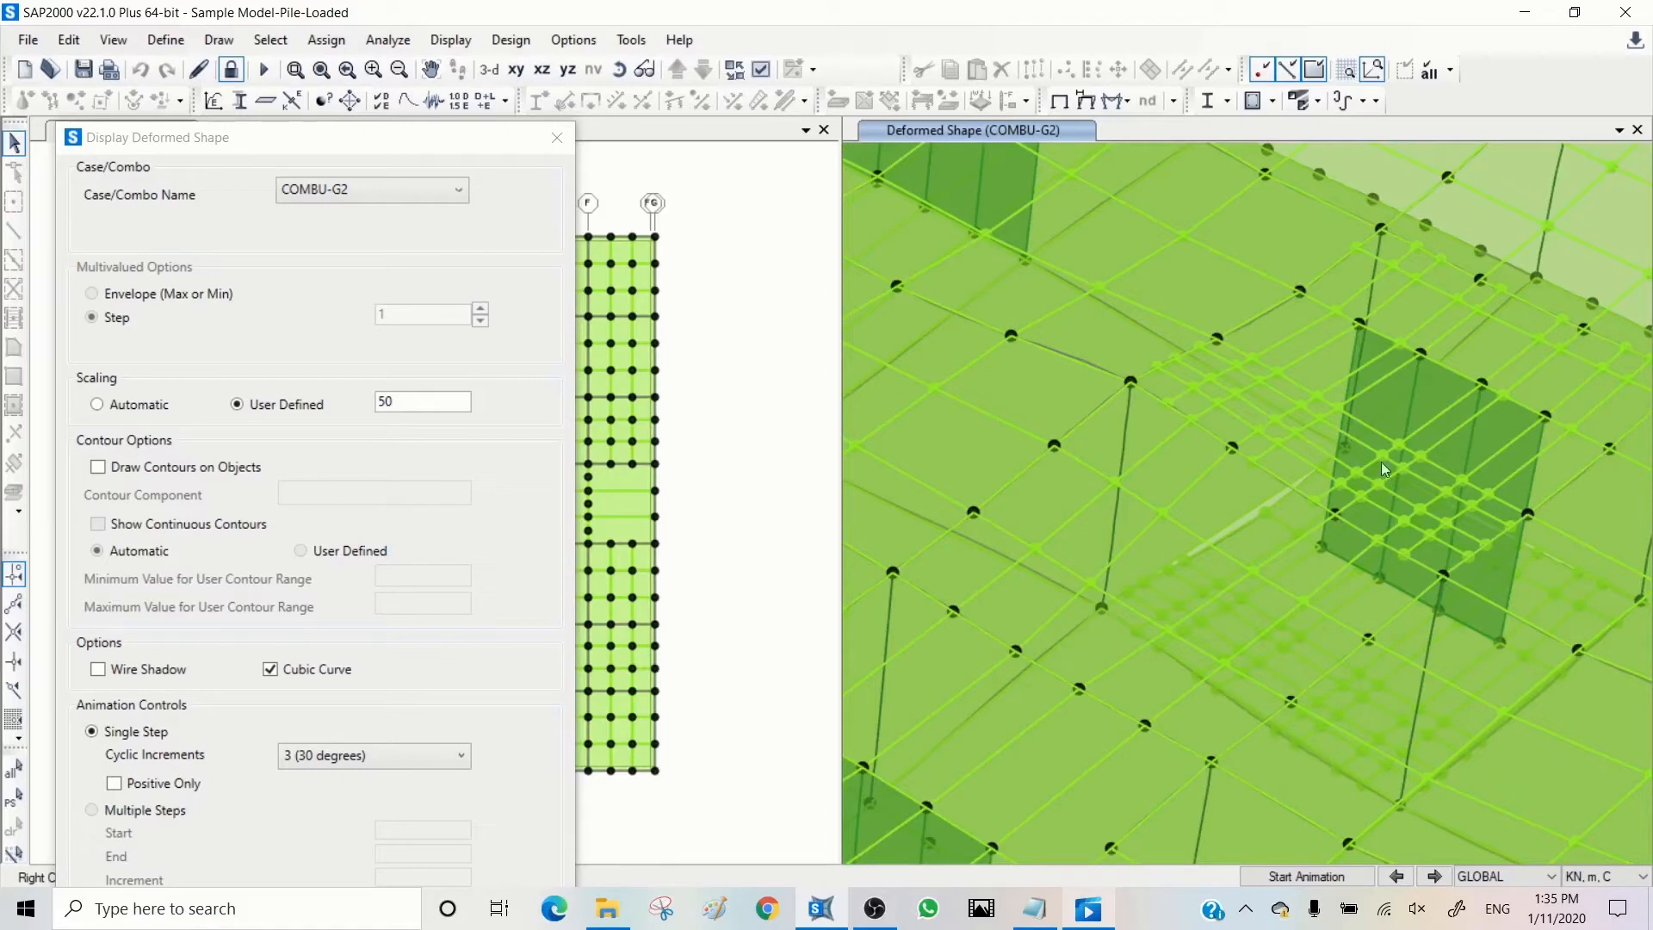
mouse_move(1324, 428)
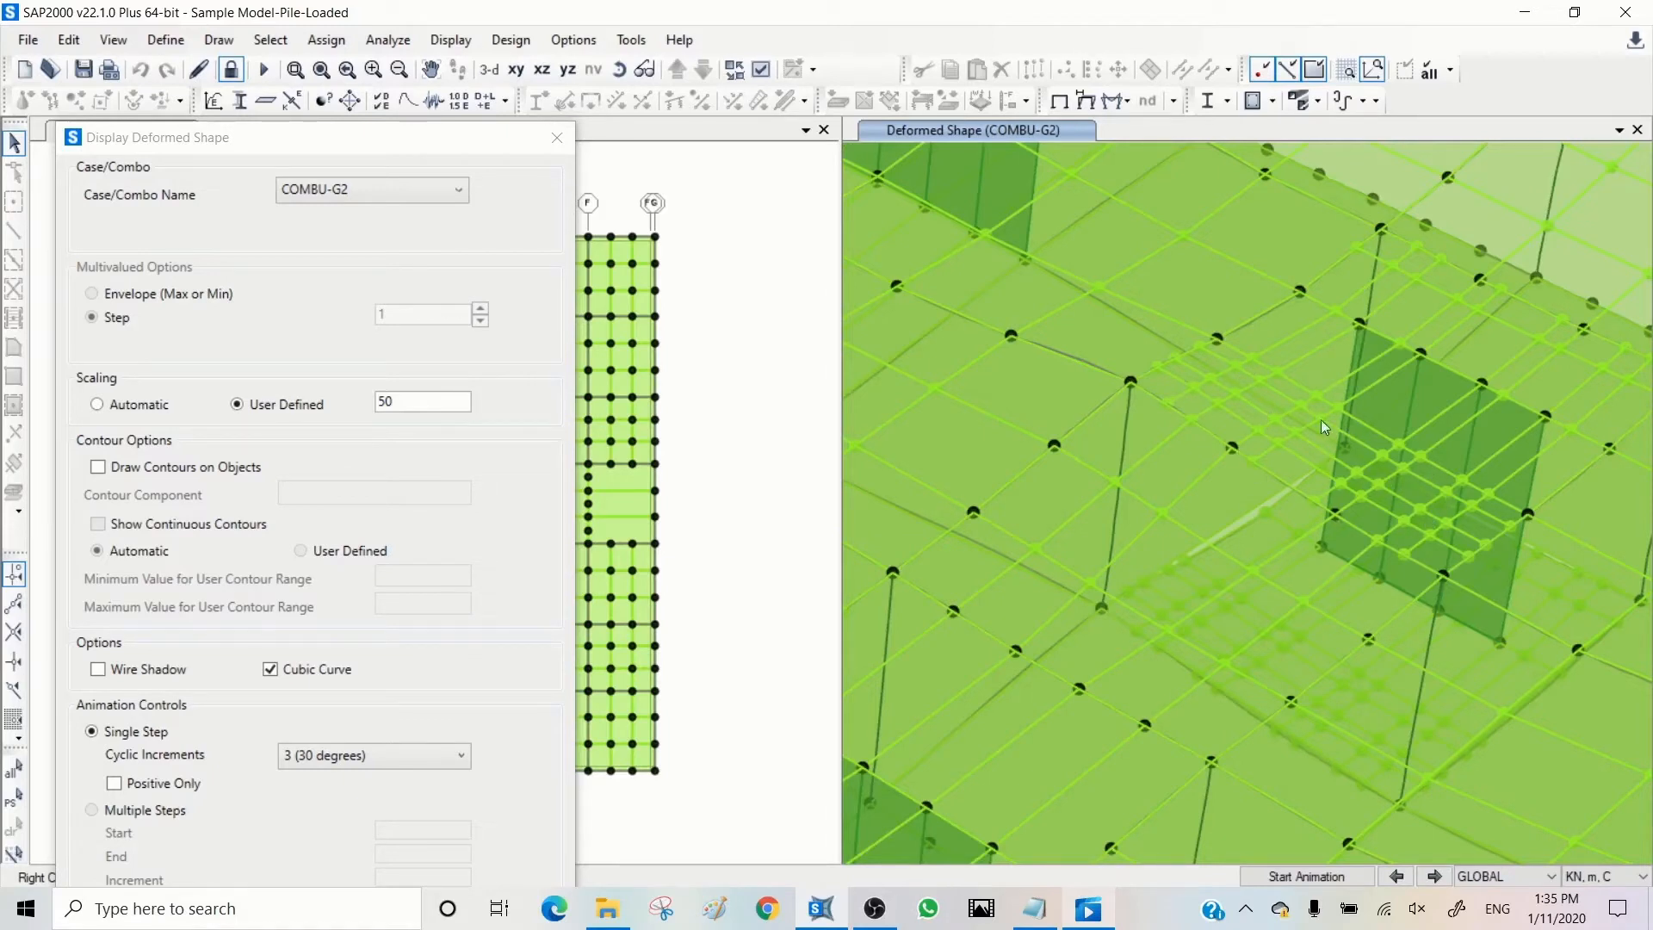
mouse_move(1423, 516)
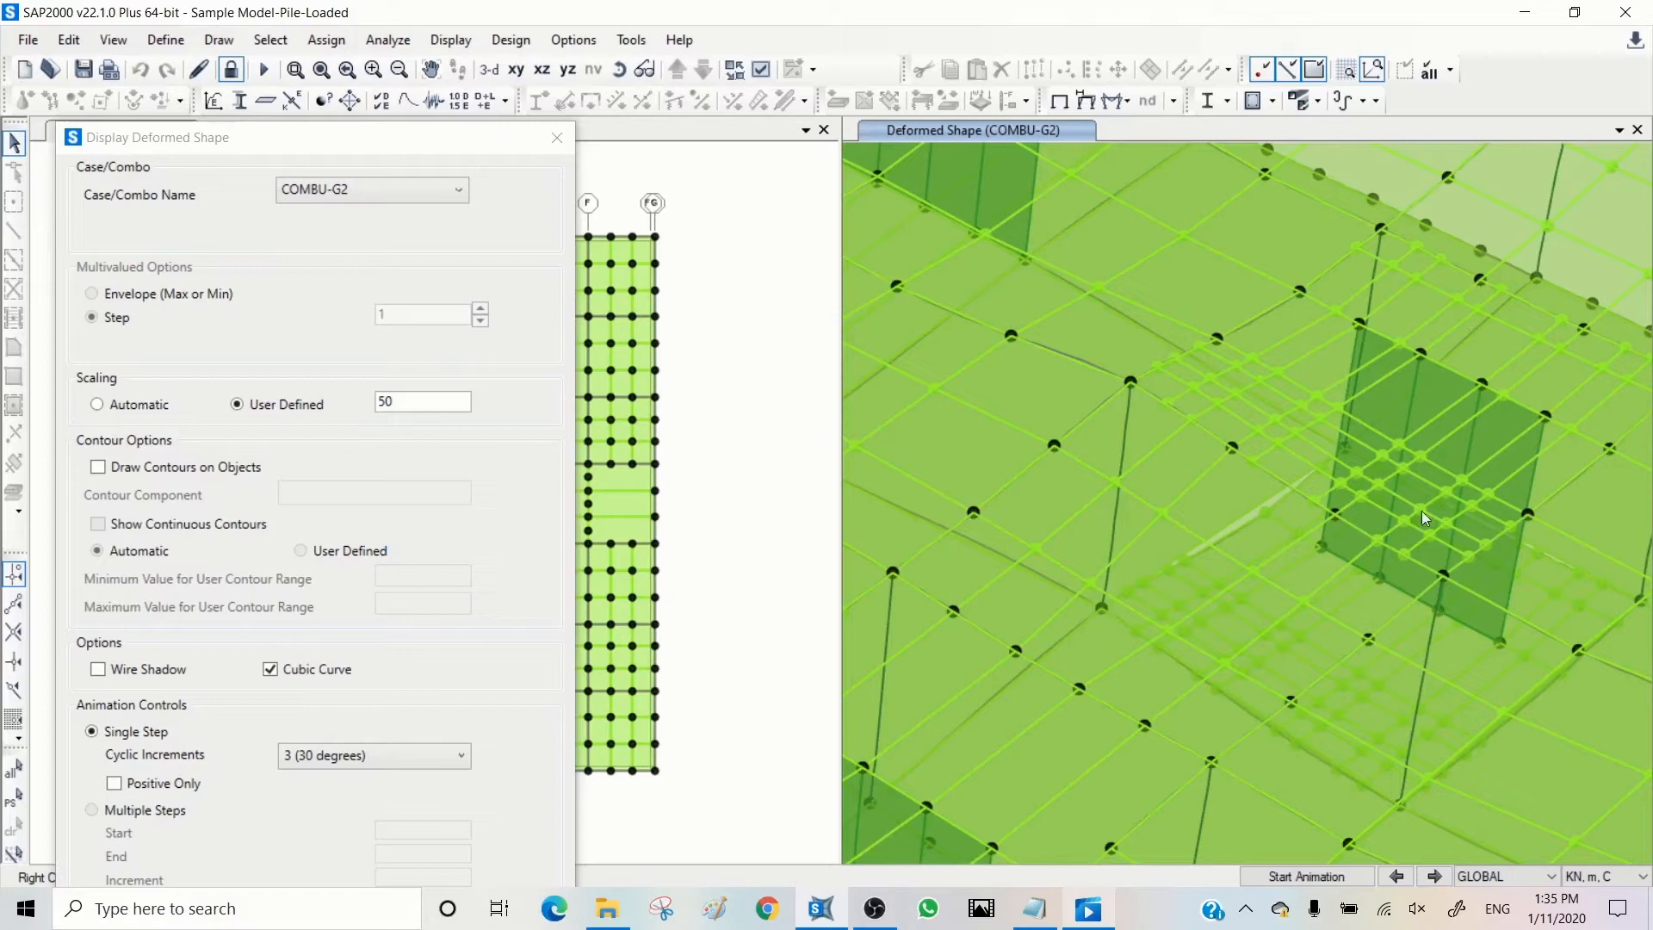
mouse_move(1396, 504)
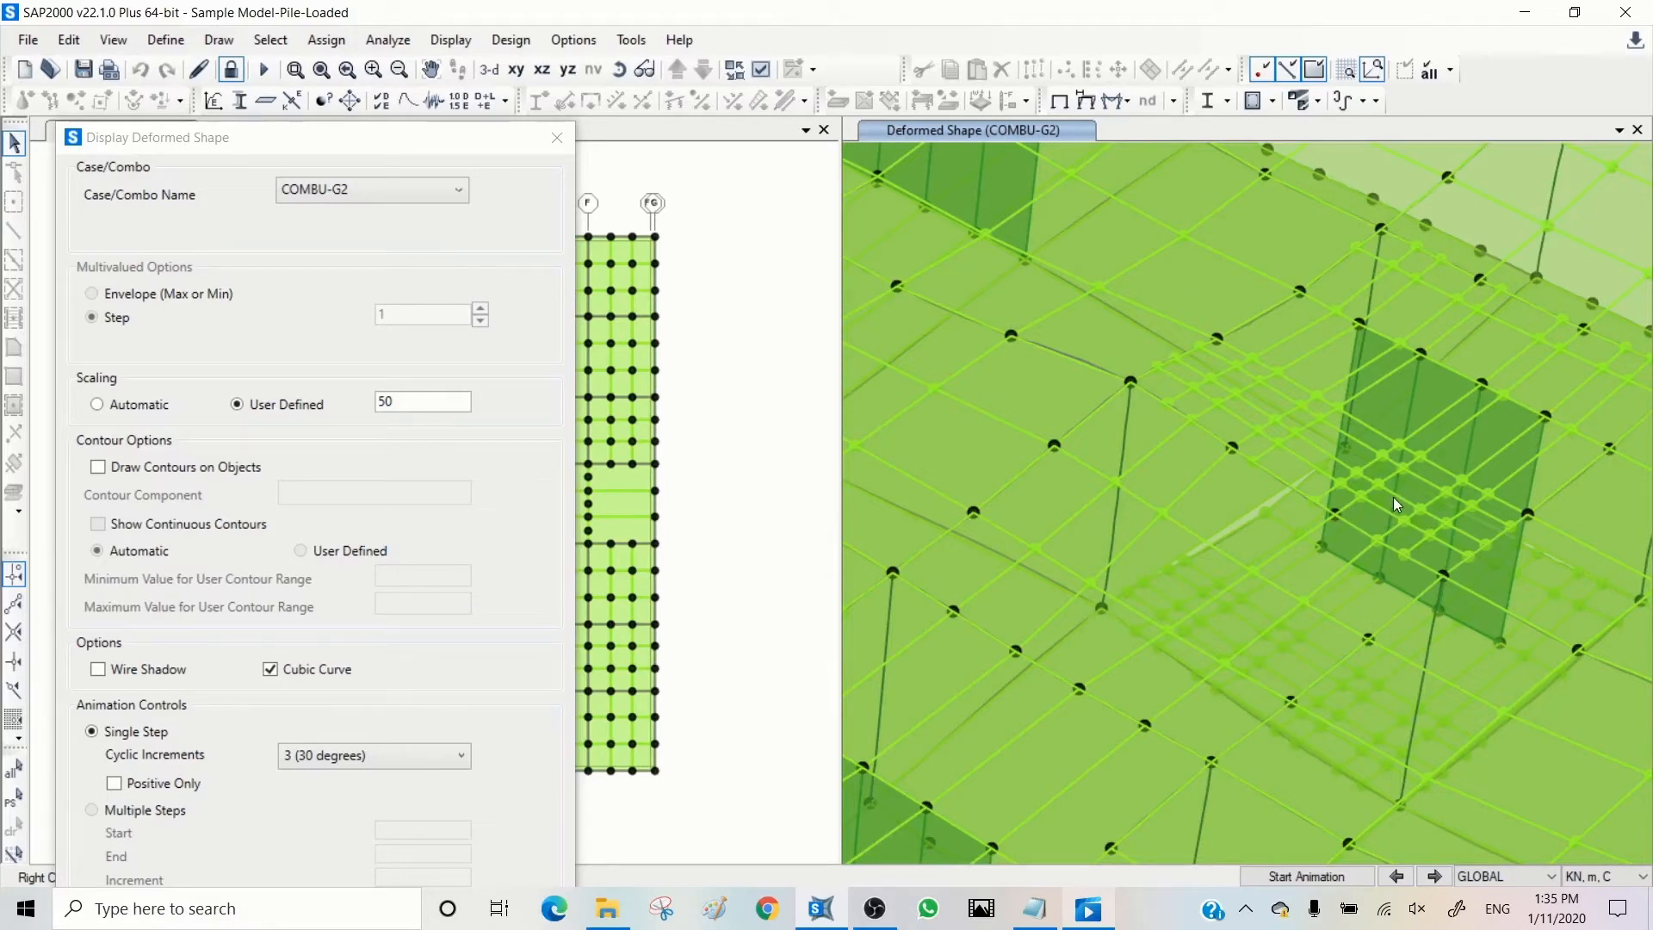
mouse_move(1478, 389)
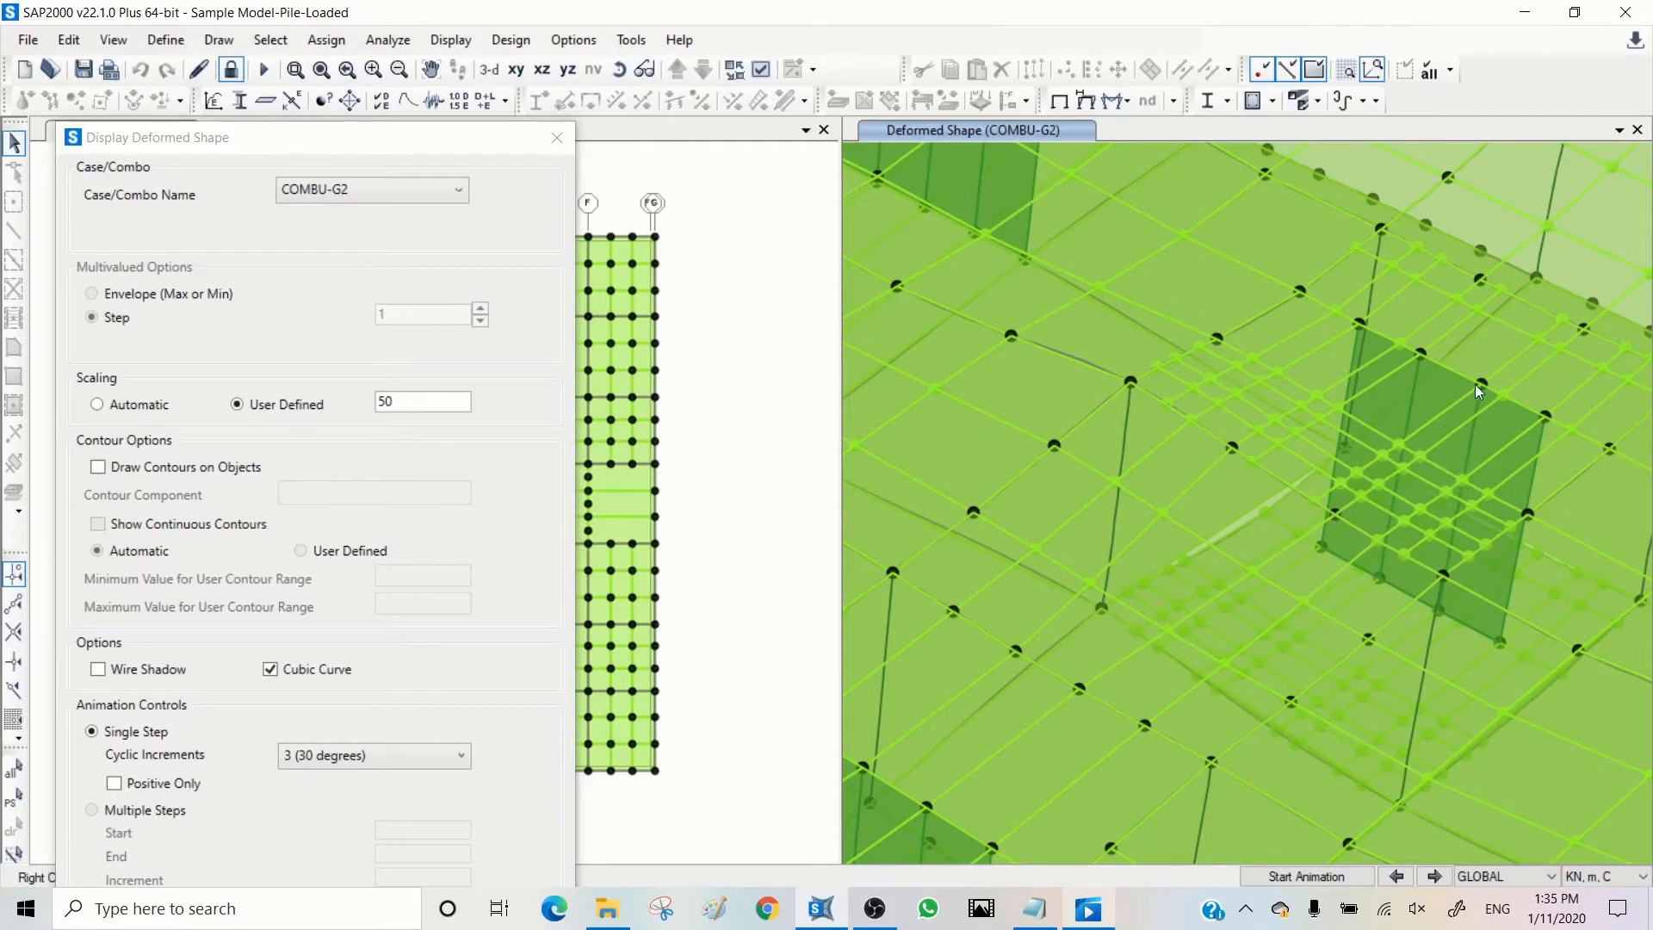
mouse_move(1347, 502)
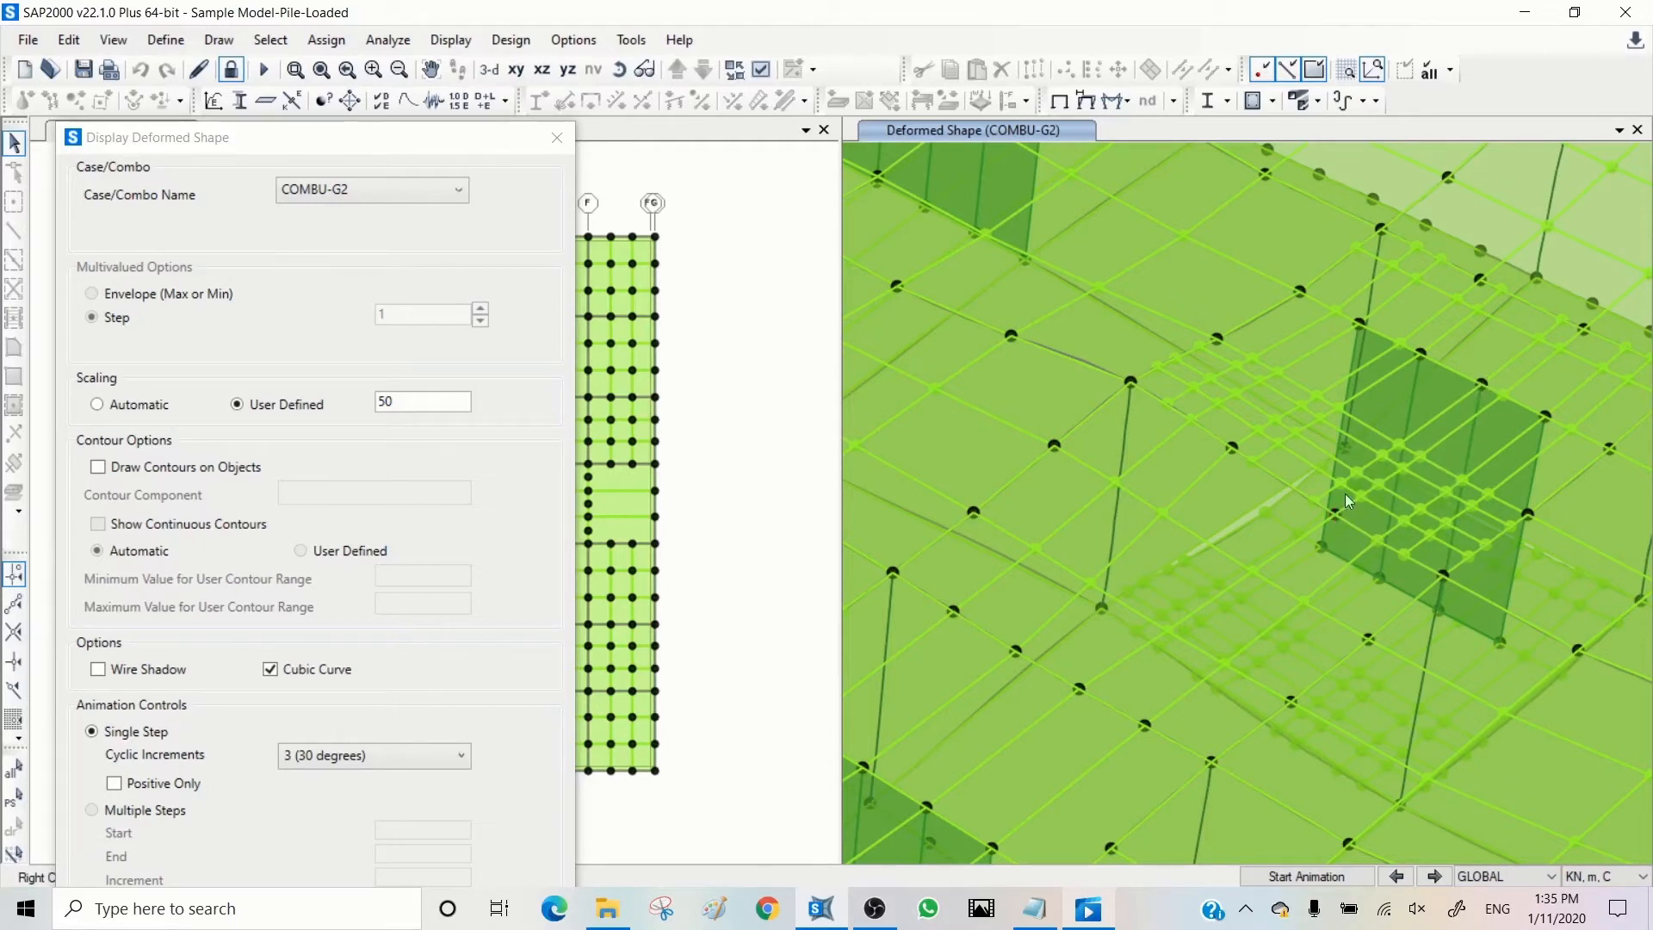
mouse_move(1410, 626)
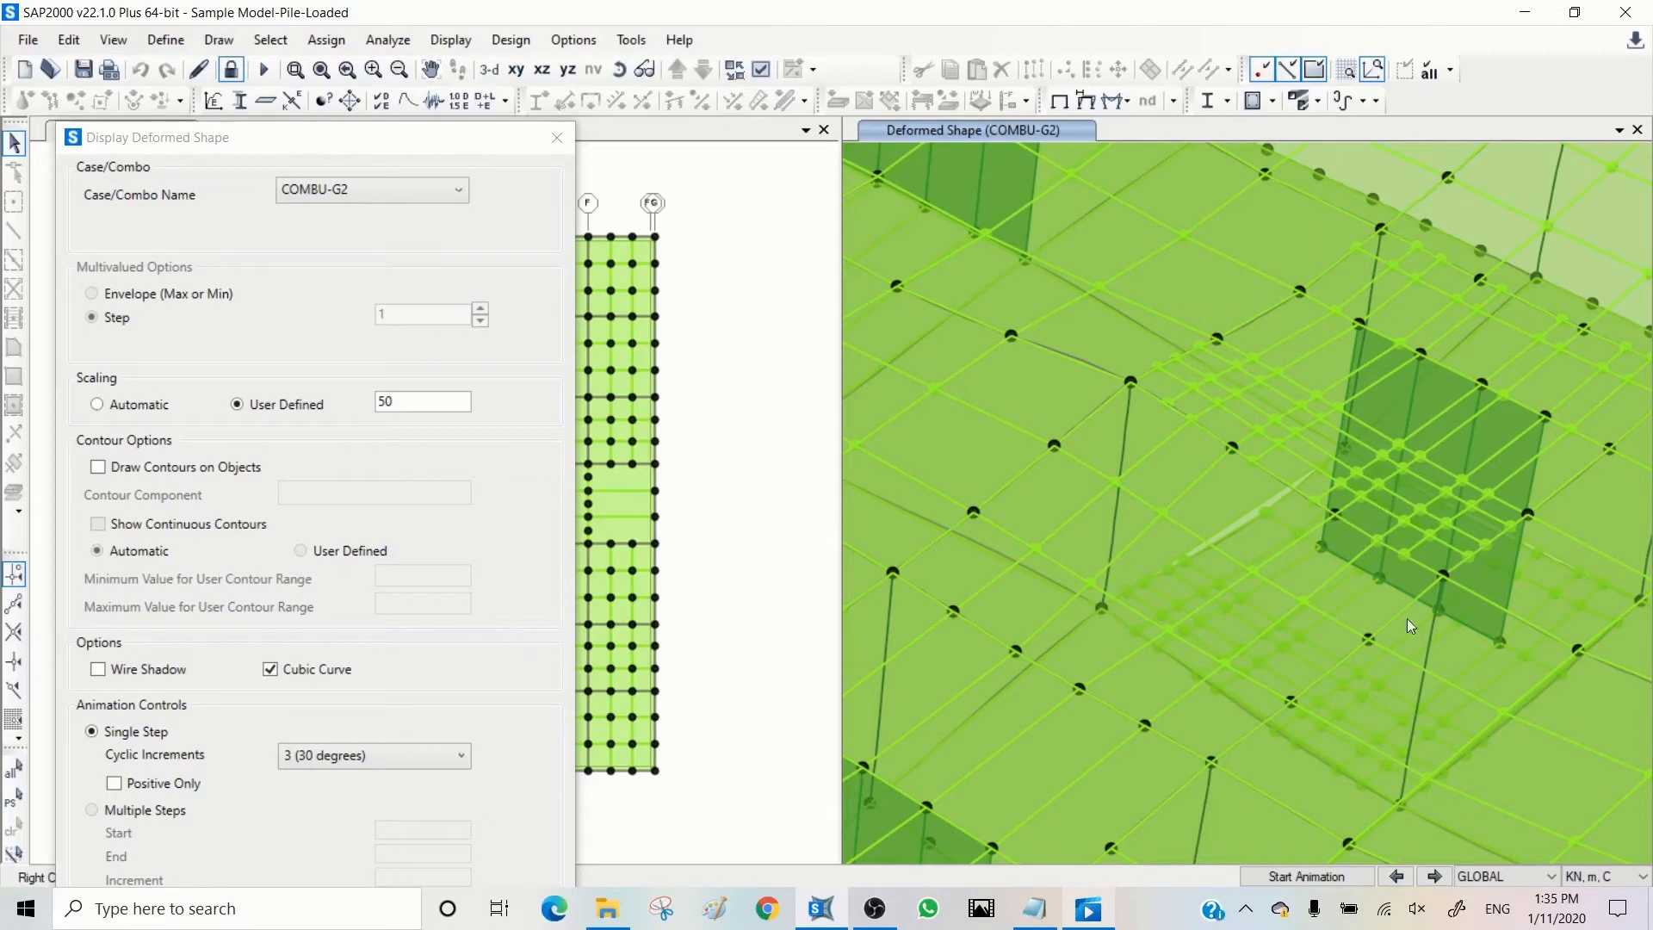
Run the COMBU-G2 deformed-shape animation to watch the slab flex, then stop it.
left_click(1306, 876)
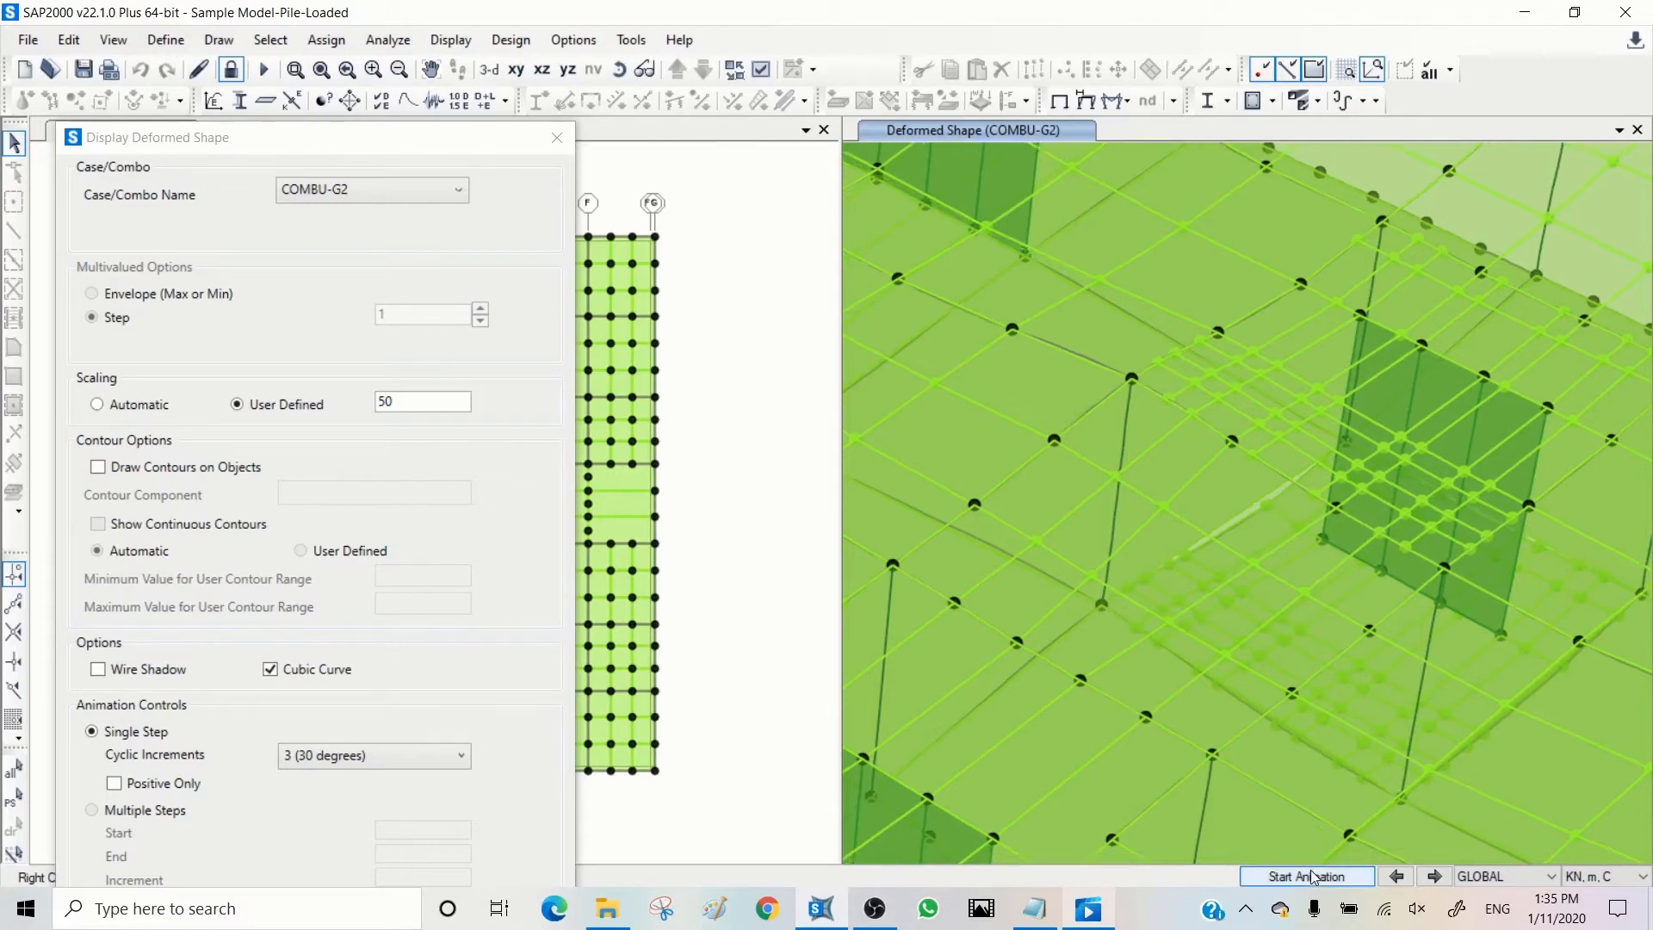
left_click(1306, 877)
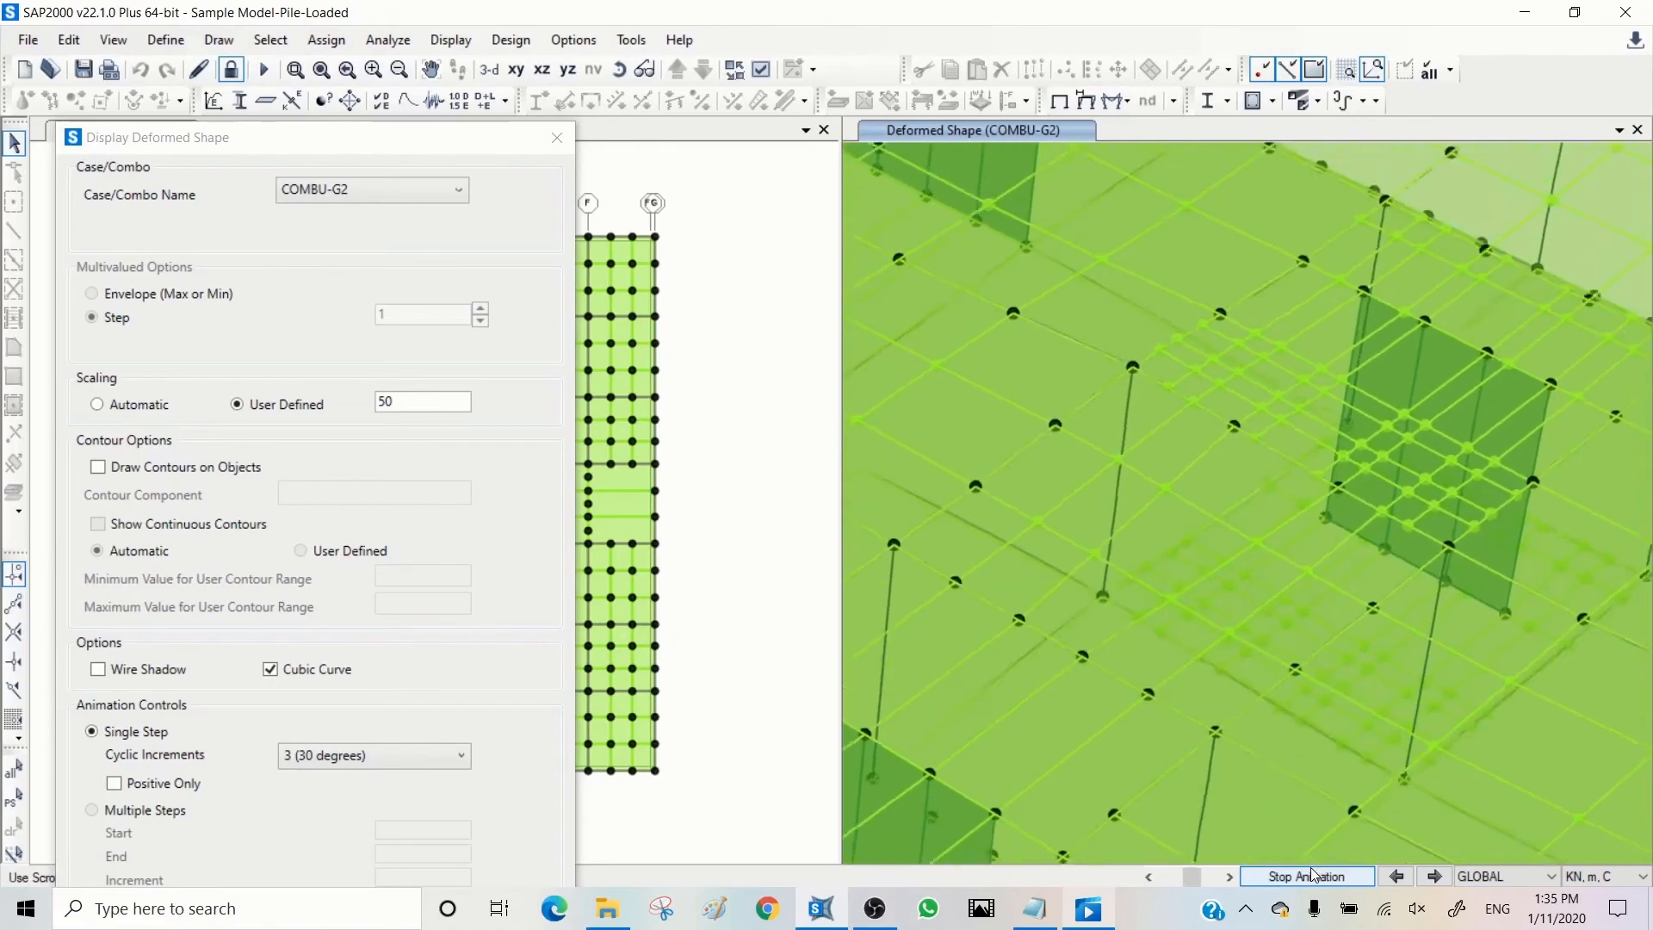
left_click(1305, 876)
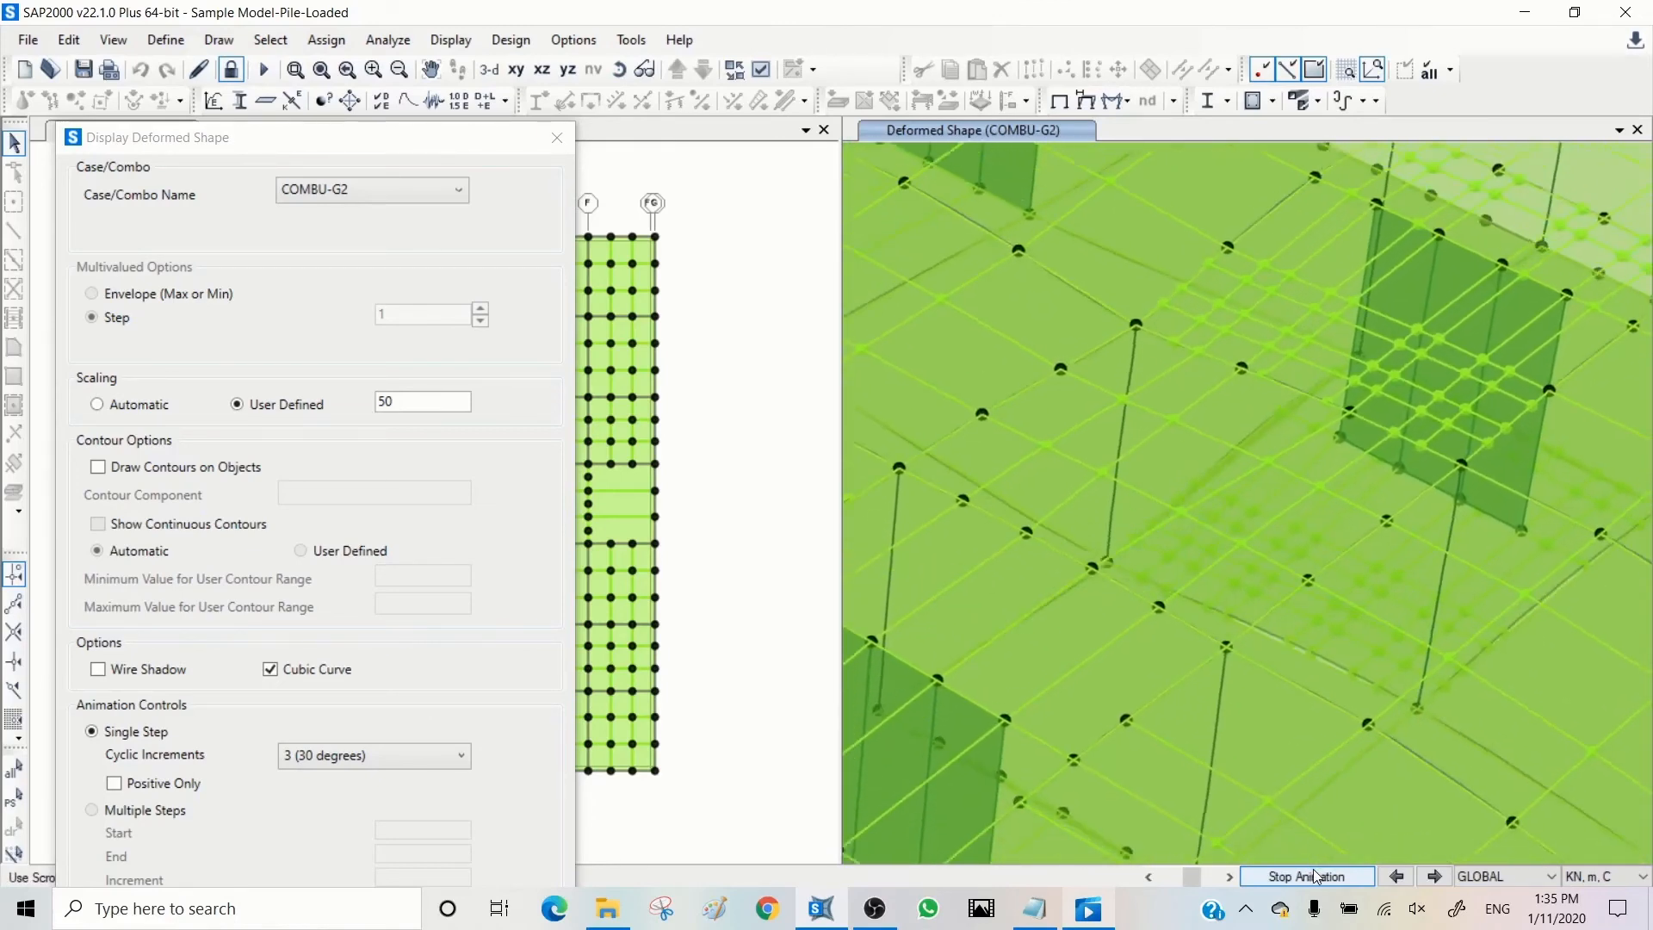
left_click(1306, 877)
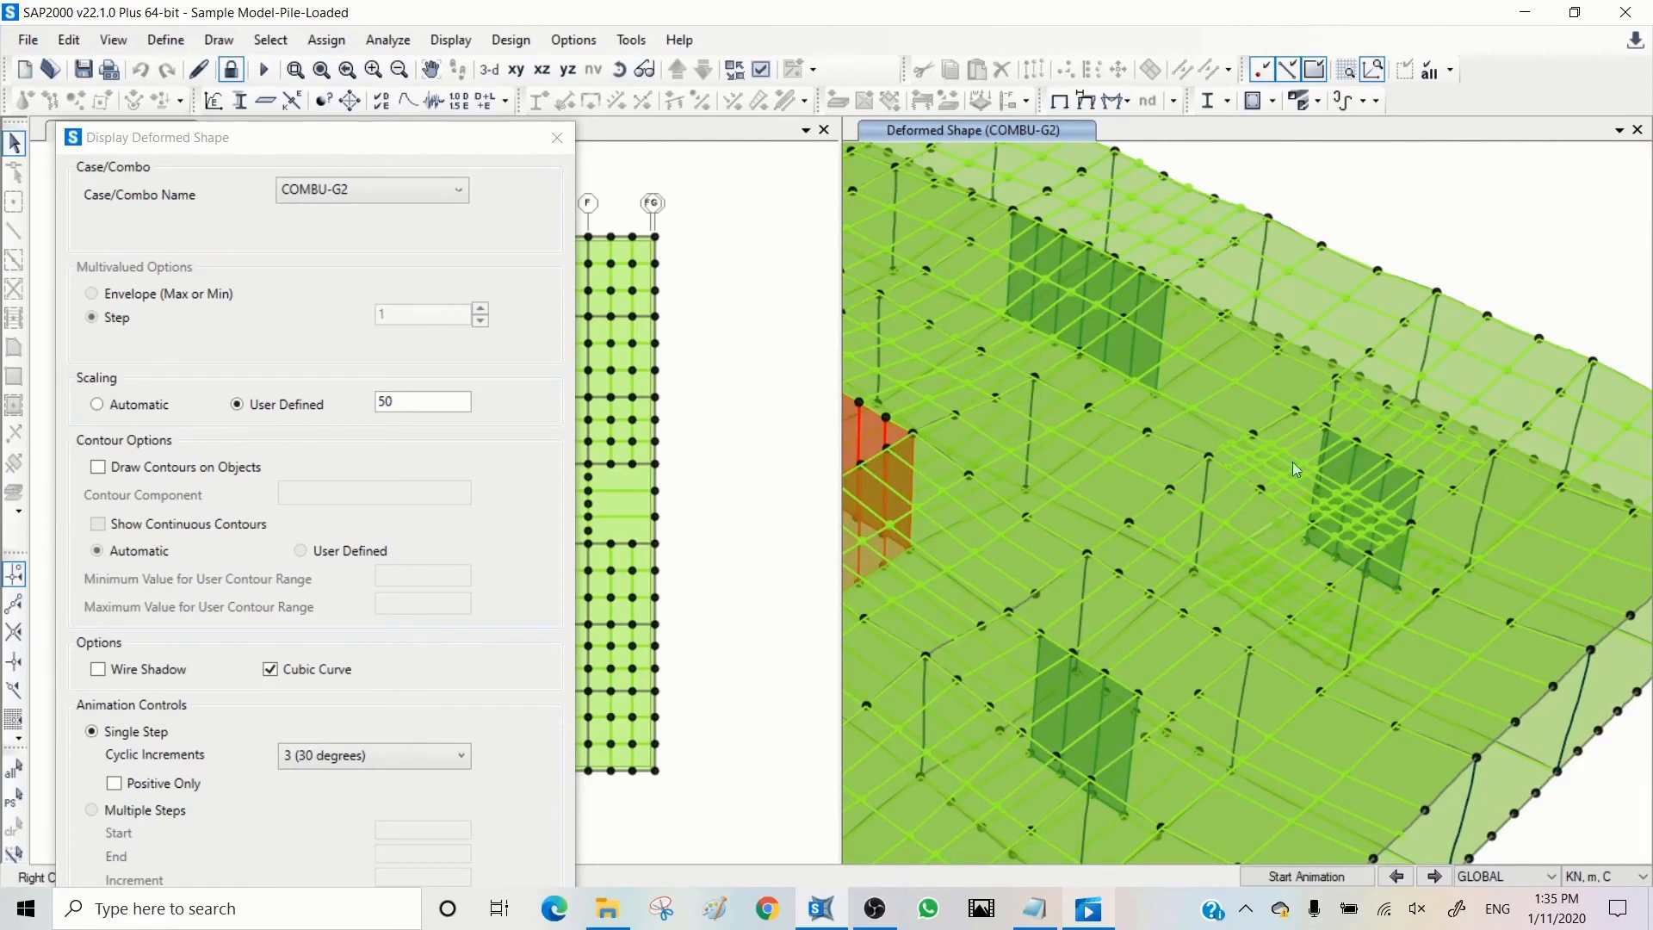
mouse_move(723, 423)
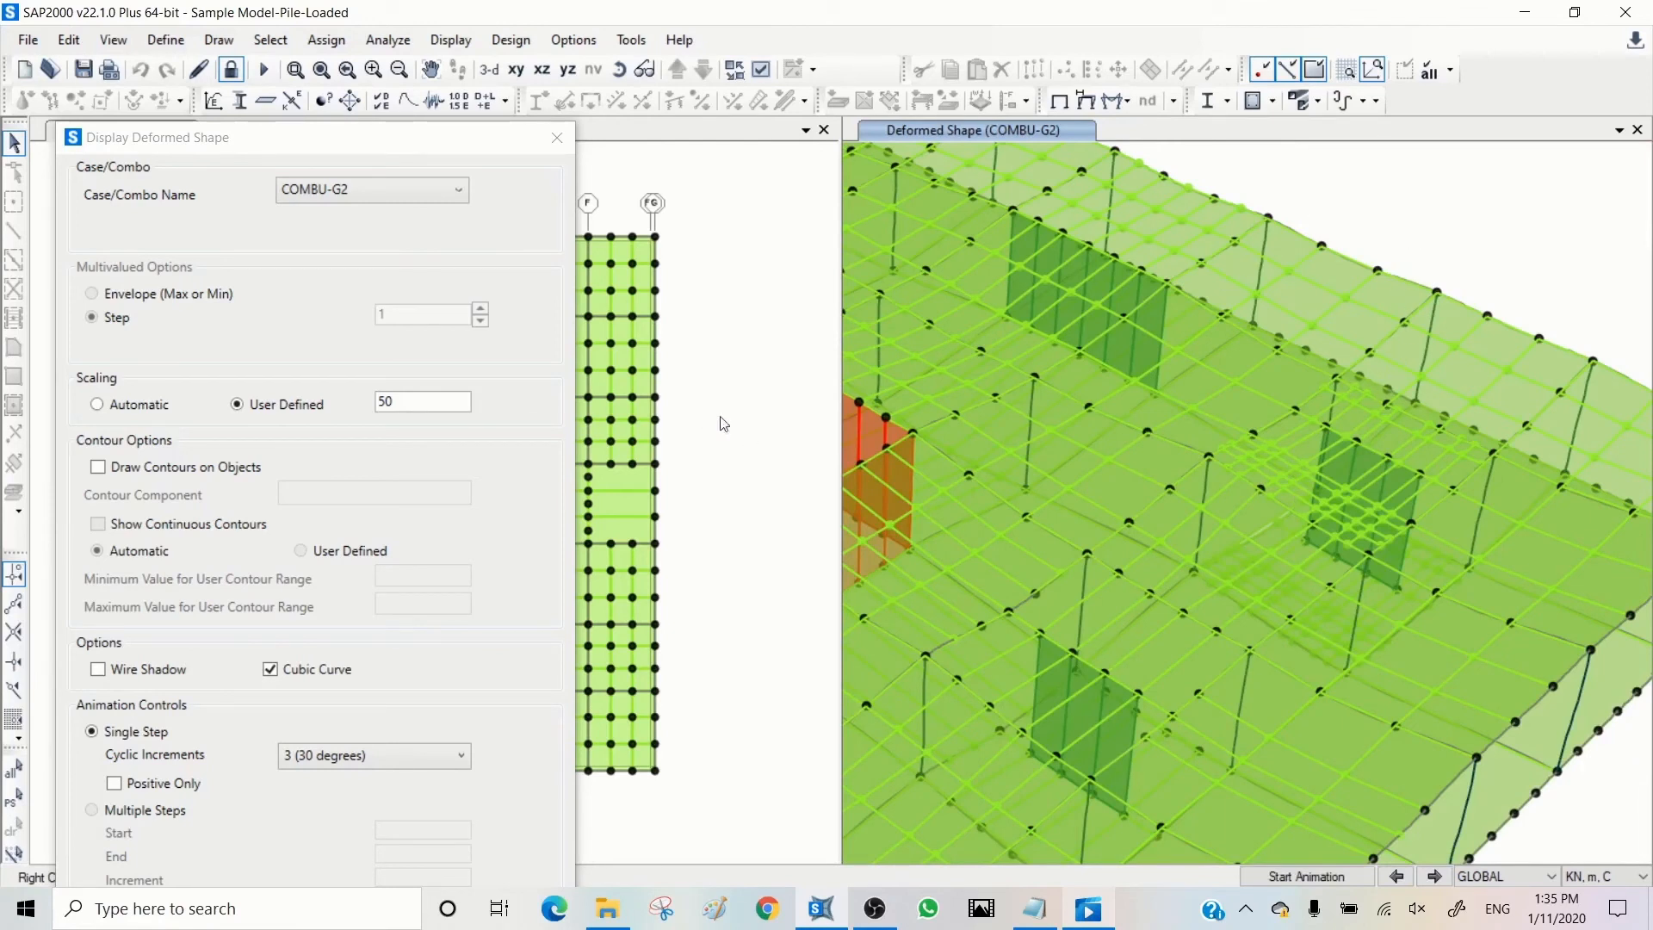
mouse_move(767, 239)
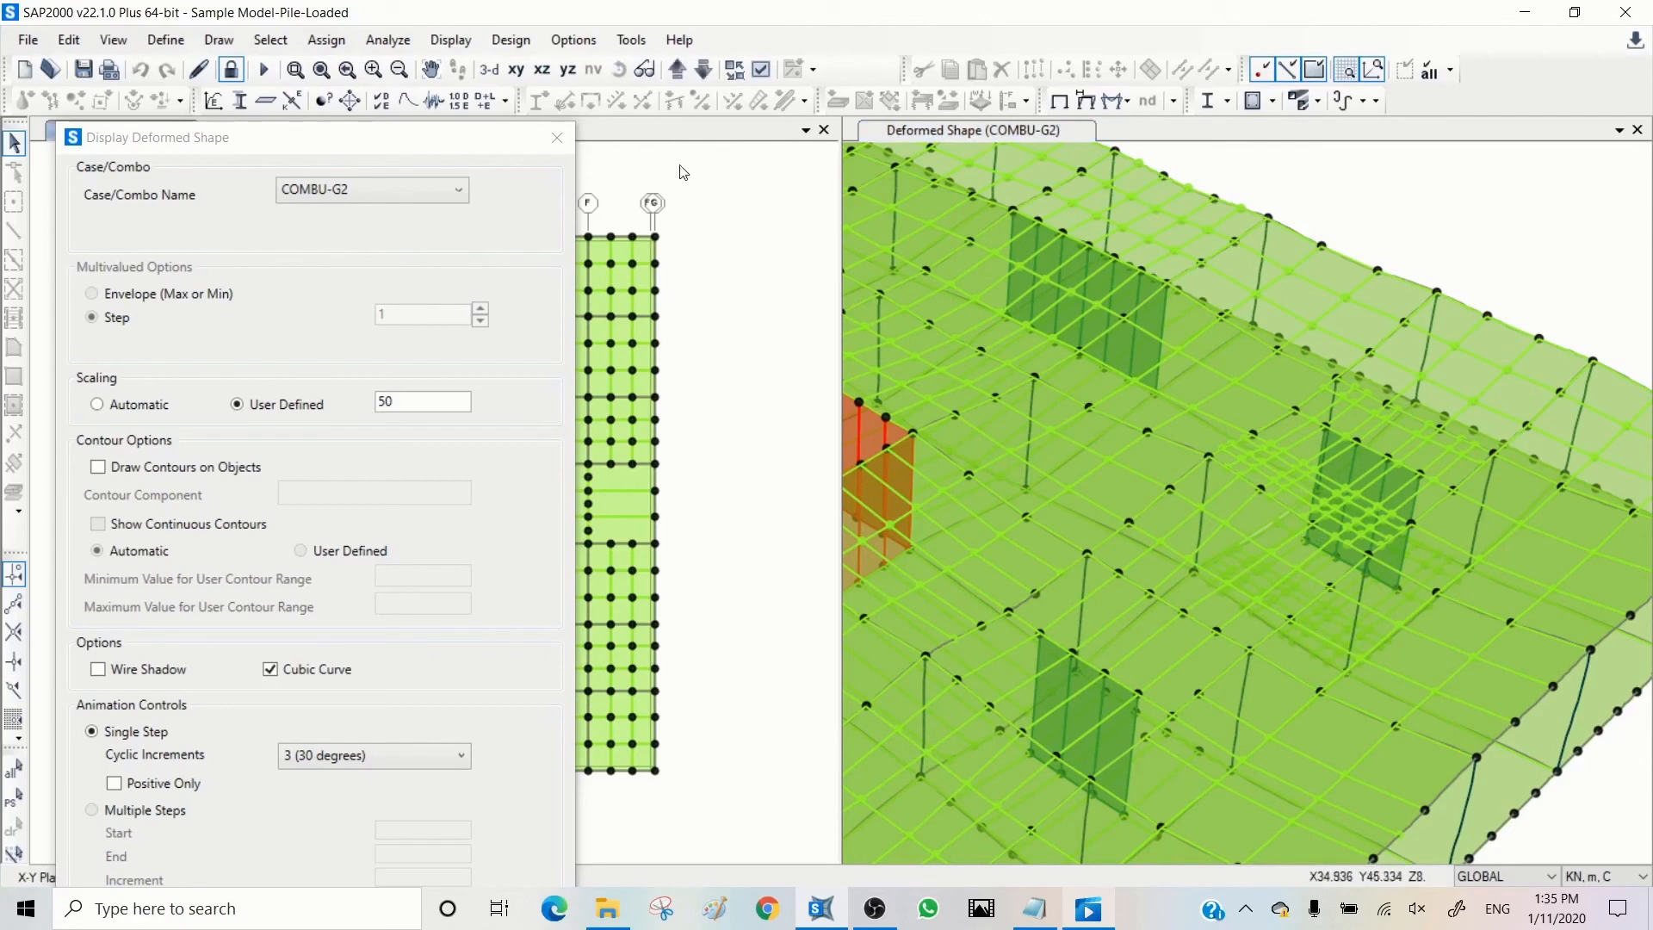
mouse_move(1384, 192)
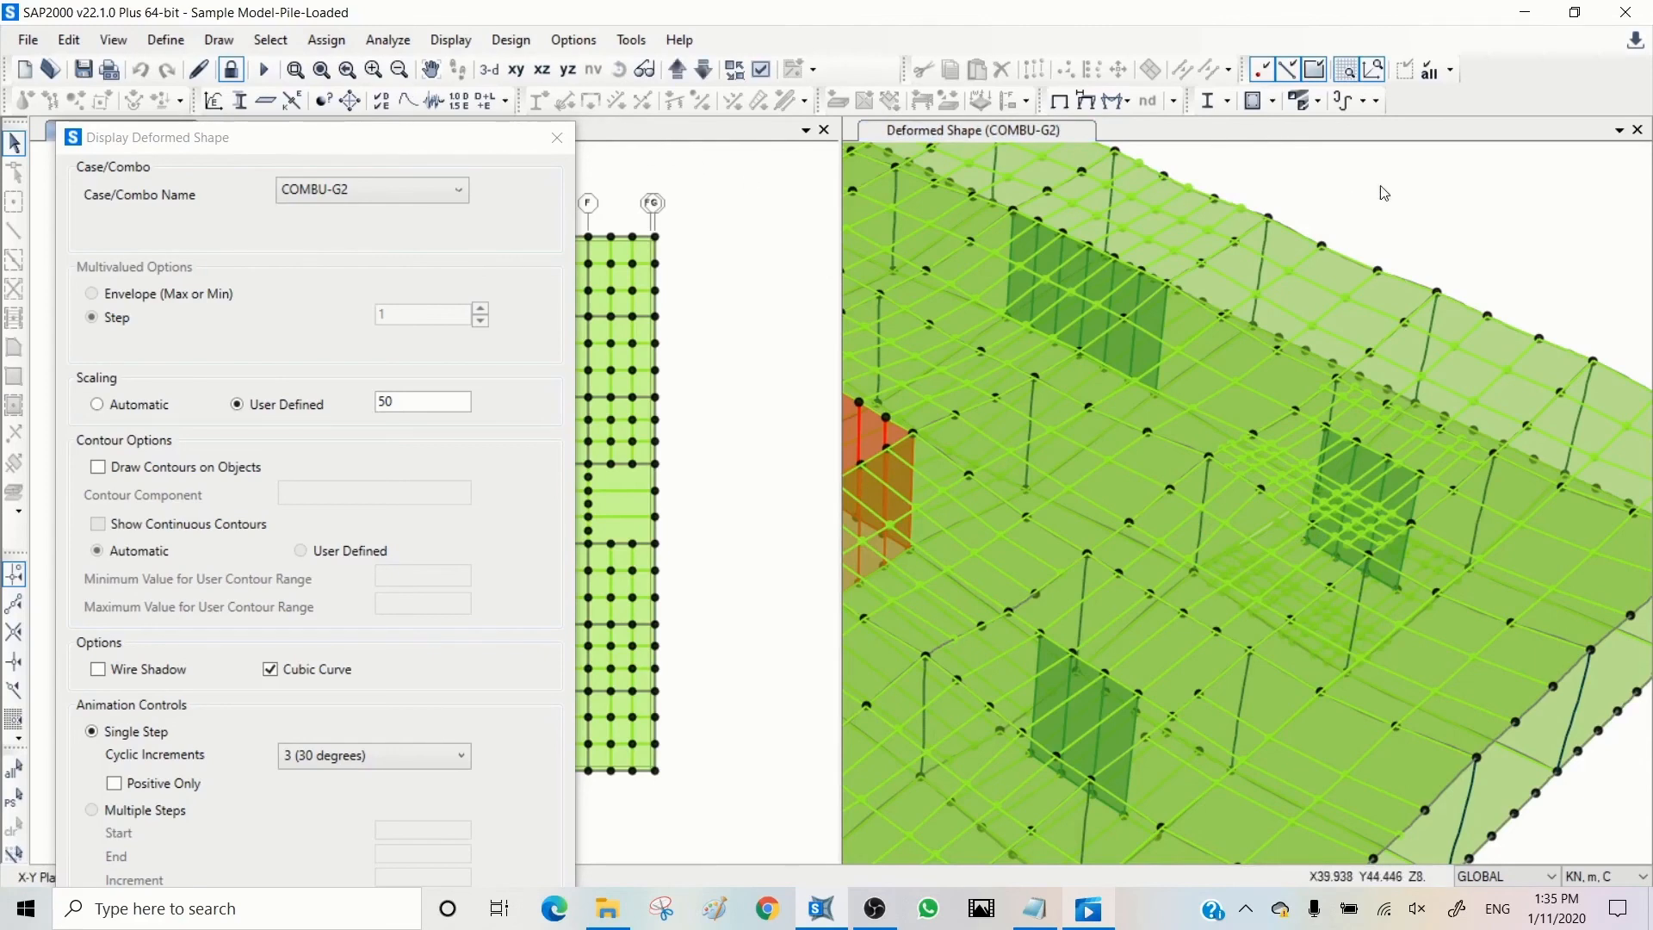